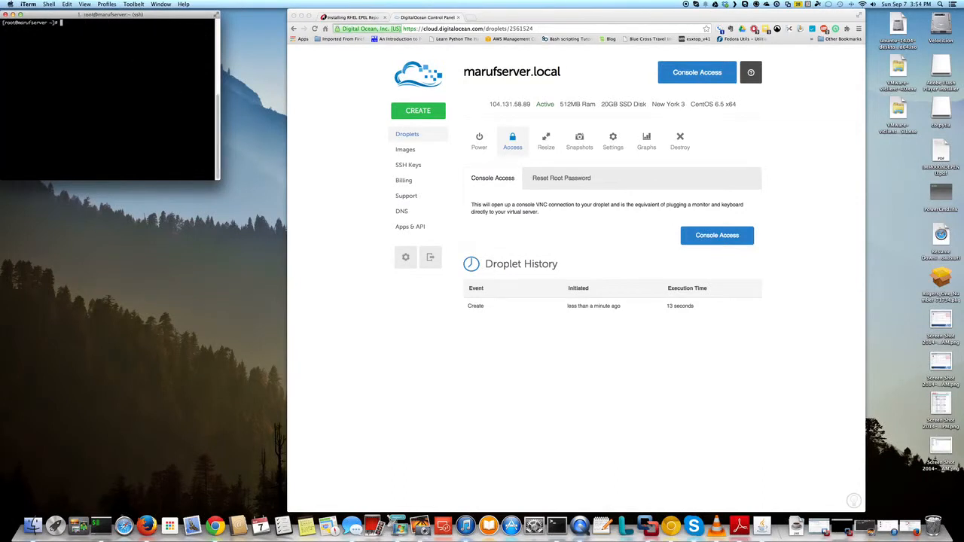
mouse_move(12, 196)
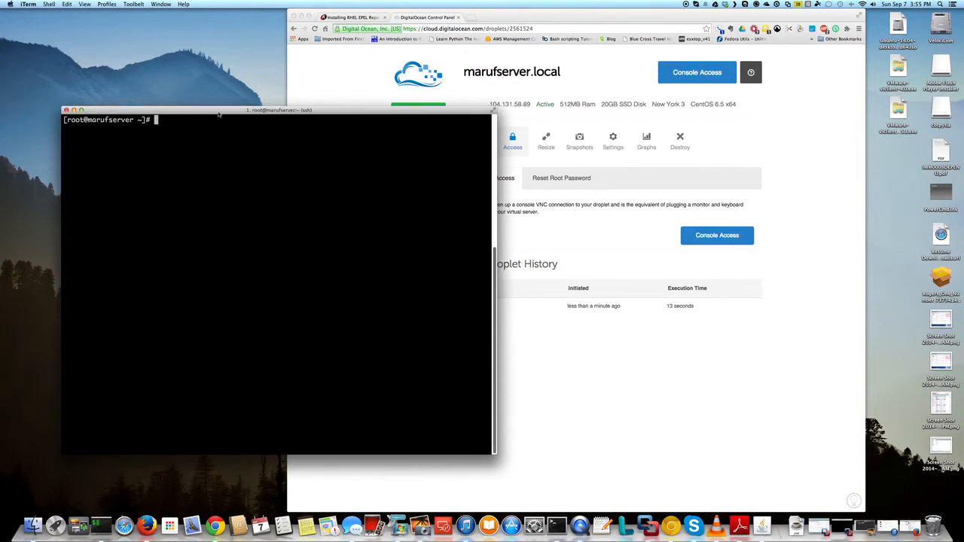
Run 'yum install wget' in the root shell and answer y to confirm.
left_click_drag(279, 110, 271, 97)
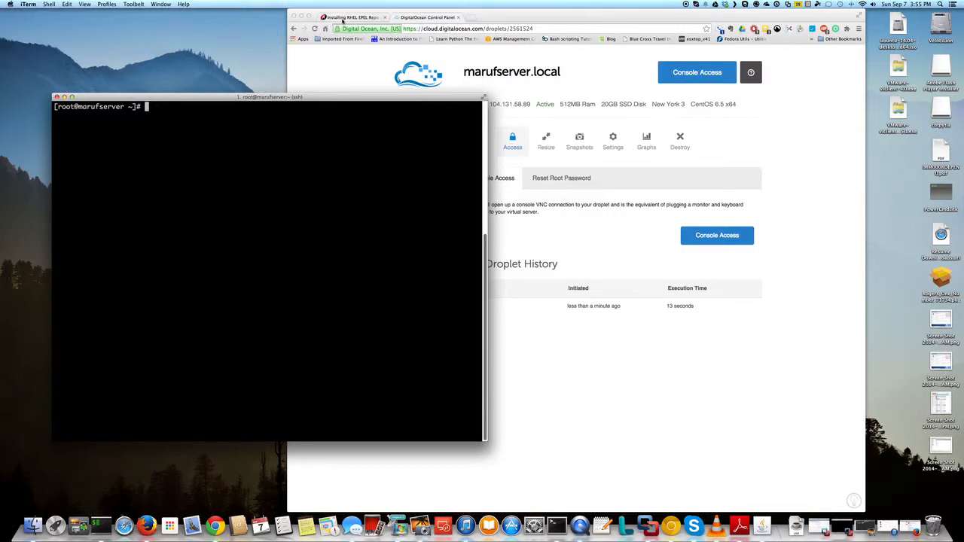
left_click(377, 17)
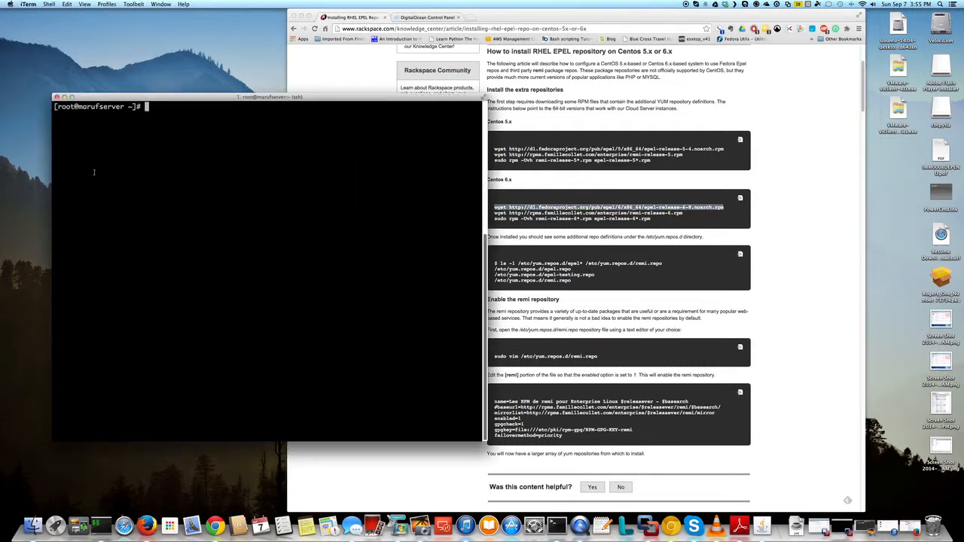
type("yum install w")
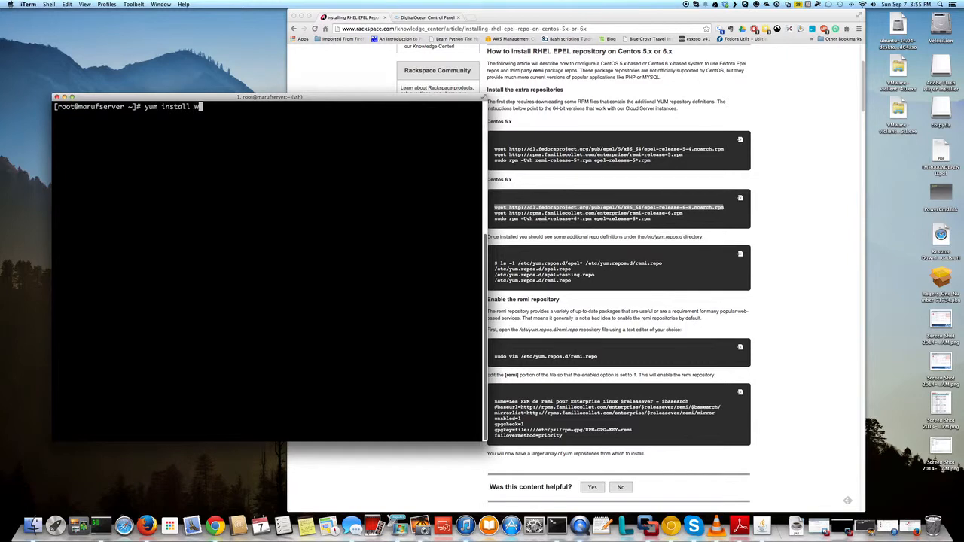
type("get")
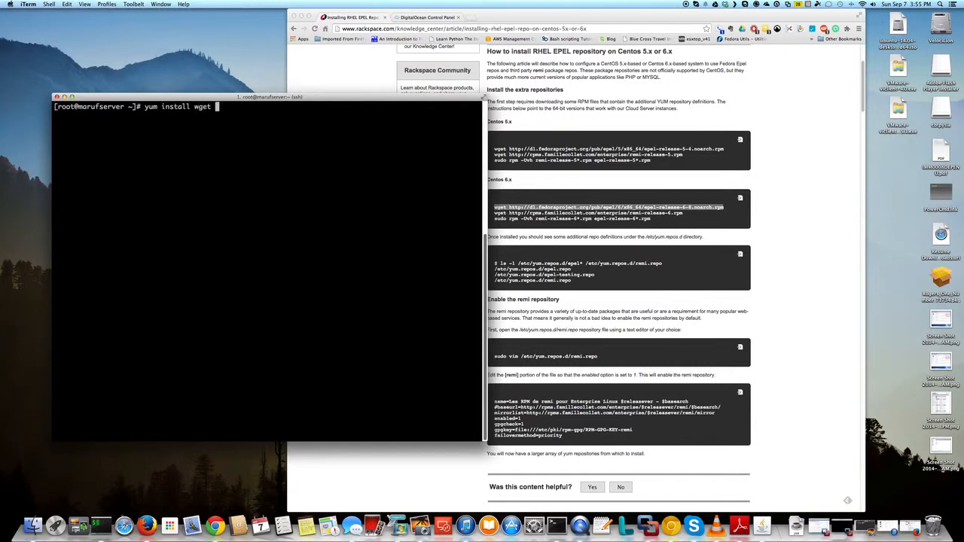
key("Return")
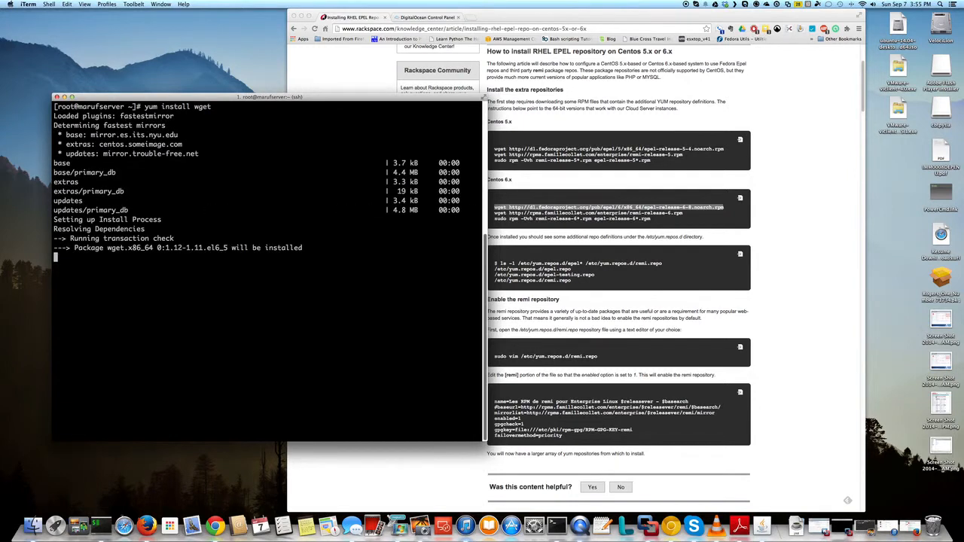
type("y/N]: y")
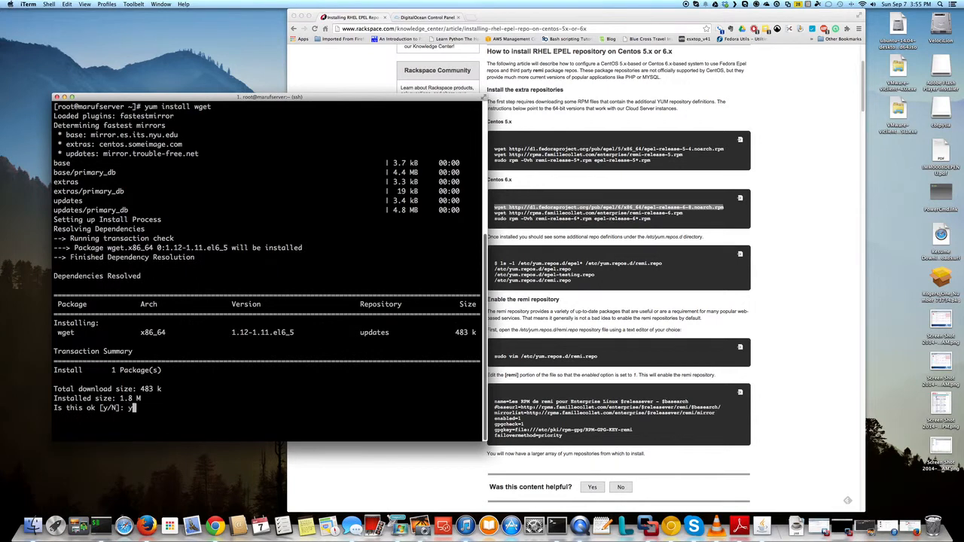
key("Return")
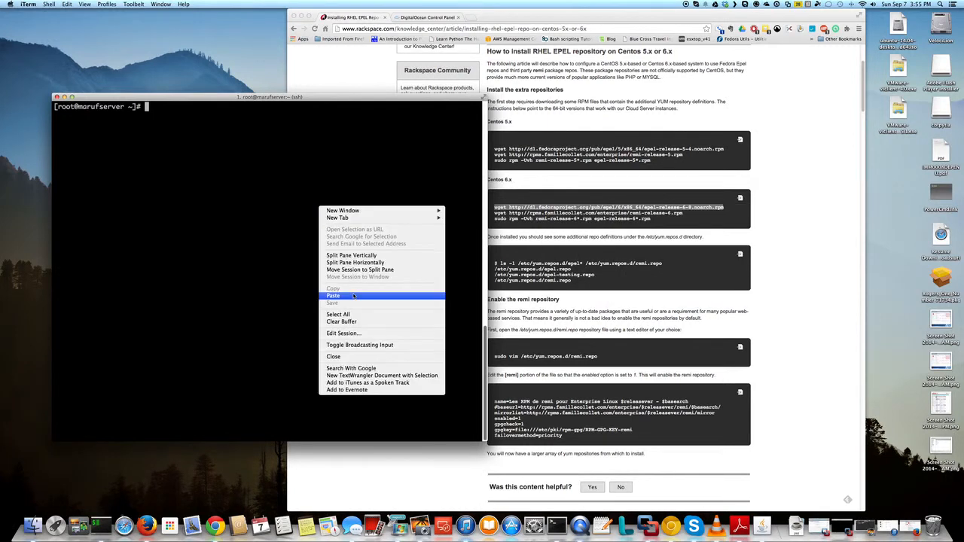
Download the epel-release-6-8 and remi-release-6 RPMs with wget from the guide's URLs.
left_click(333, 296)
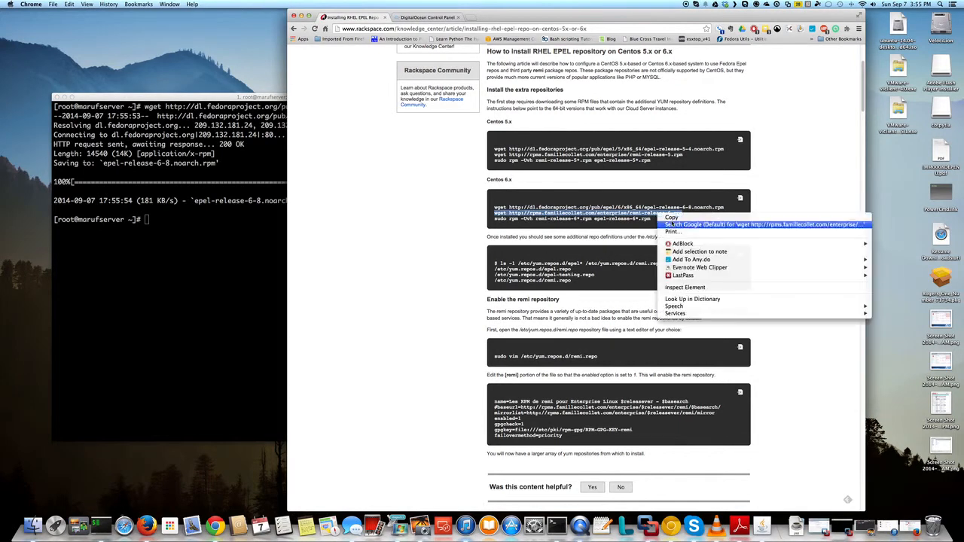
right_click(218, 201)
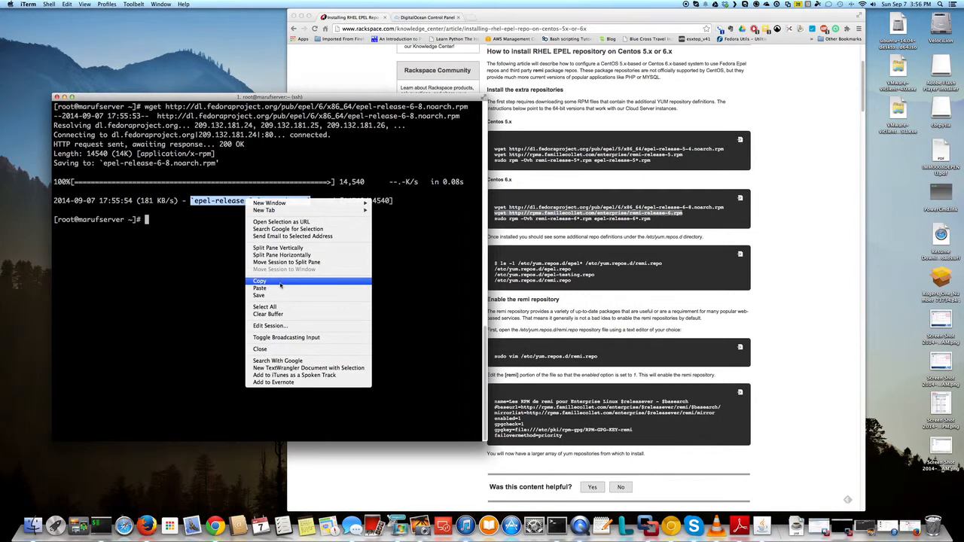
type("wget http://rpms.famillecollet.com/enterprise/remi-release-6.rpm")
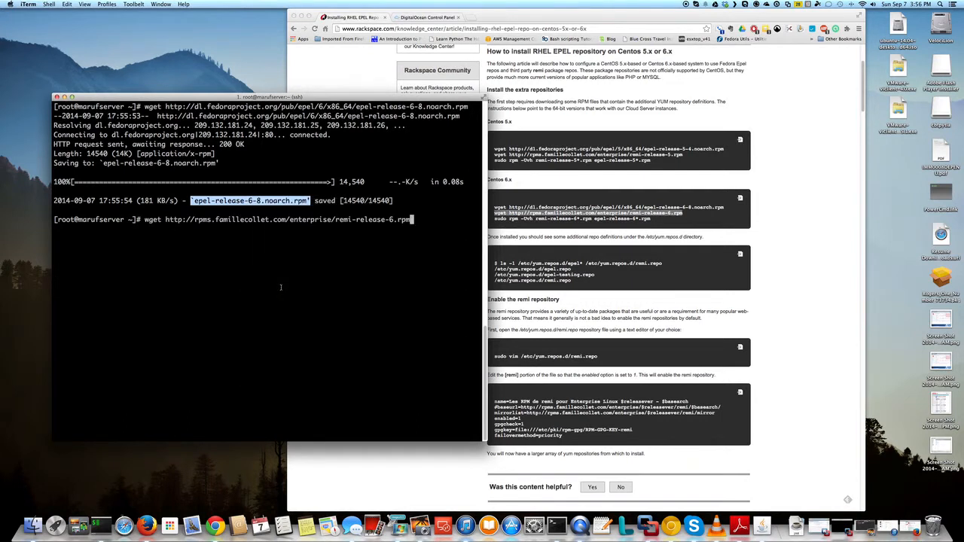
key("Return")
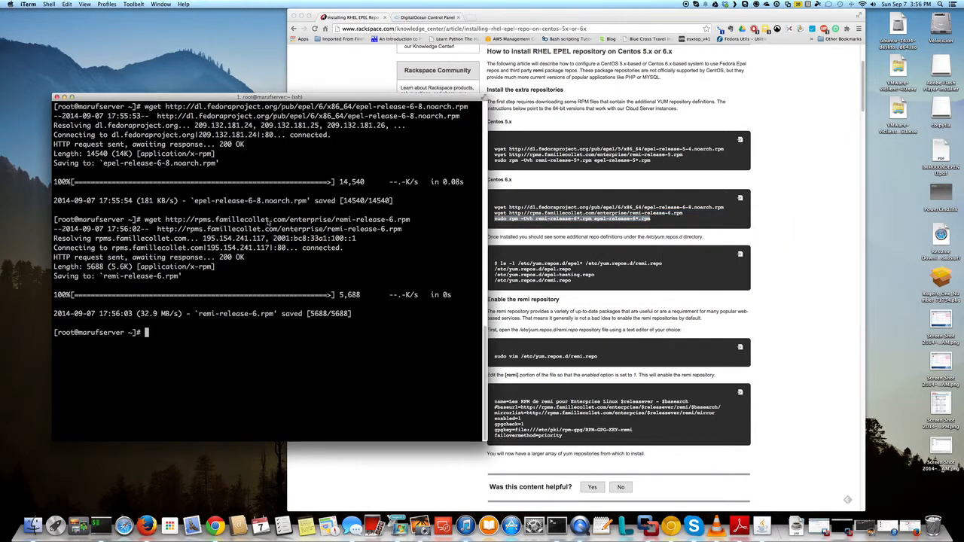
Install both repositories with 'sudo rpm -Uvh remi-release-6*.rpm epel-release-6*.rpm', then clear the screen.
type("sudo rpm -Uvh remi-release-6*.rpm epel-release-6*.rpm")
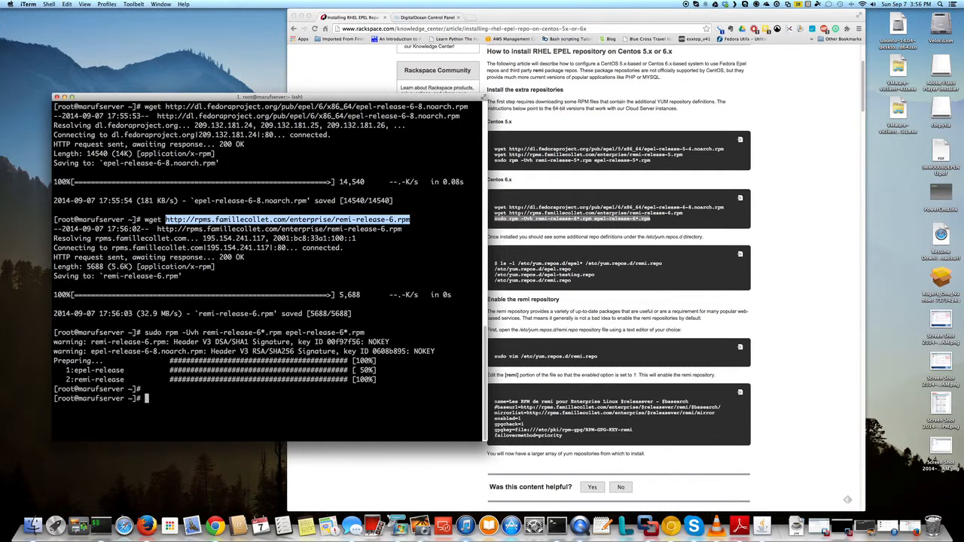
type("clea")
type("yum install")
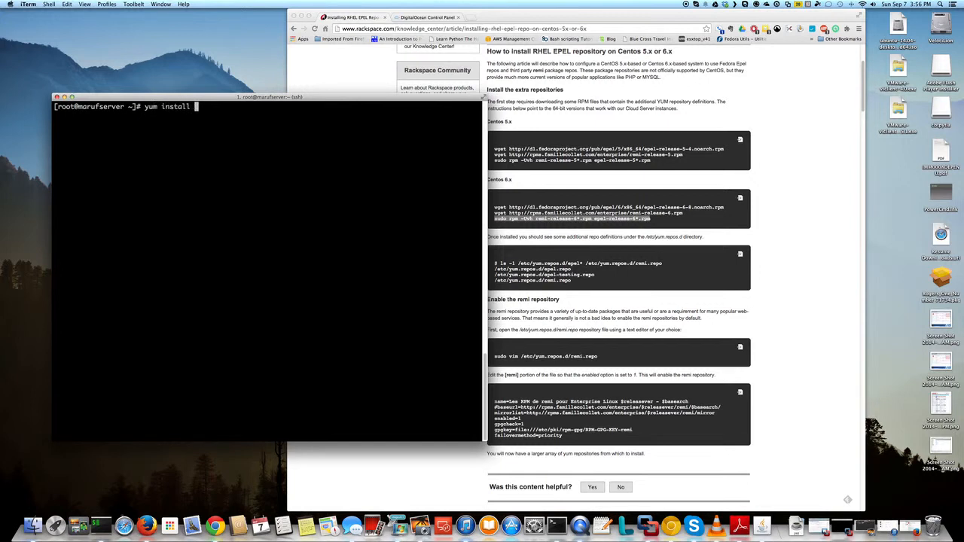
Run 'yum install openssl shellinabox' and answer y to confirm.
type("open")
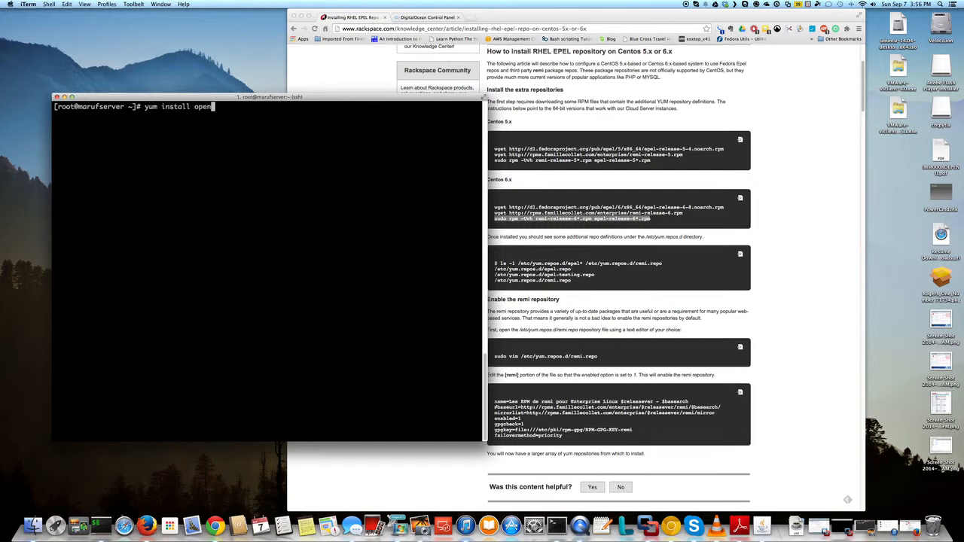
type("ssl")
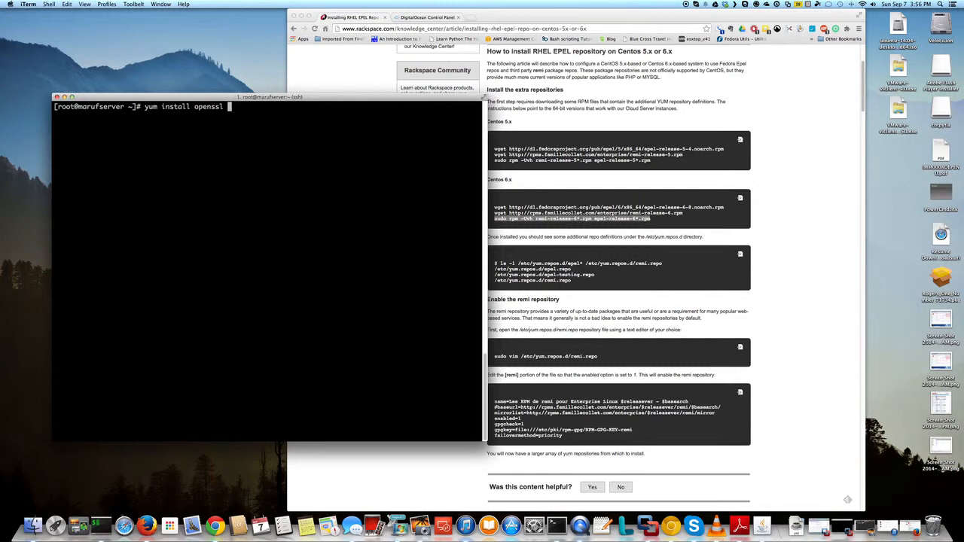
type("shellina")
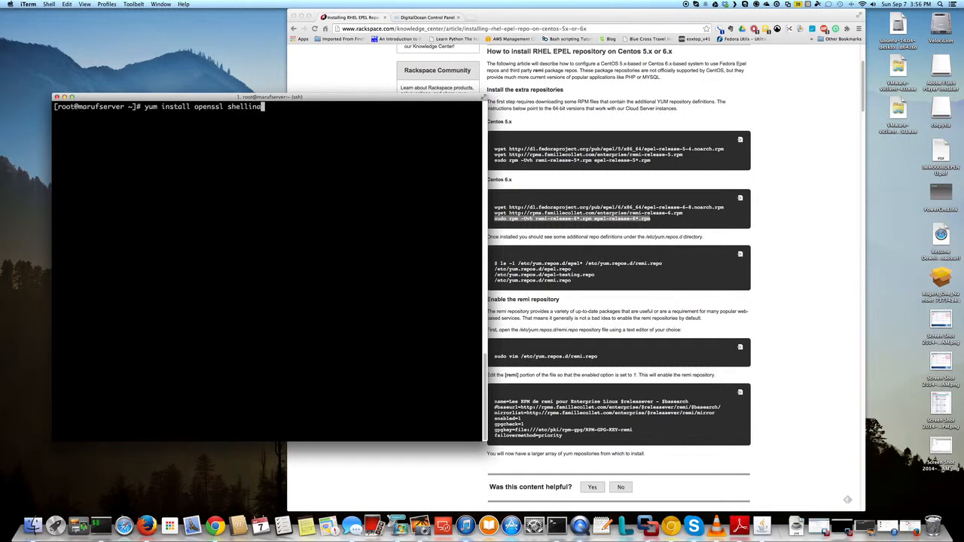
key("Return")
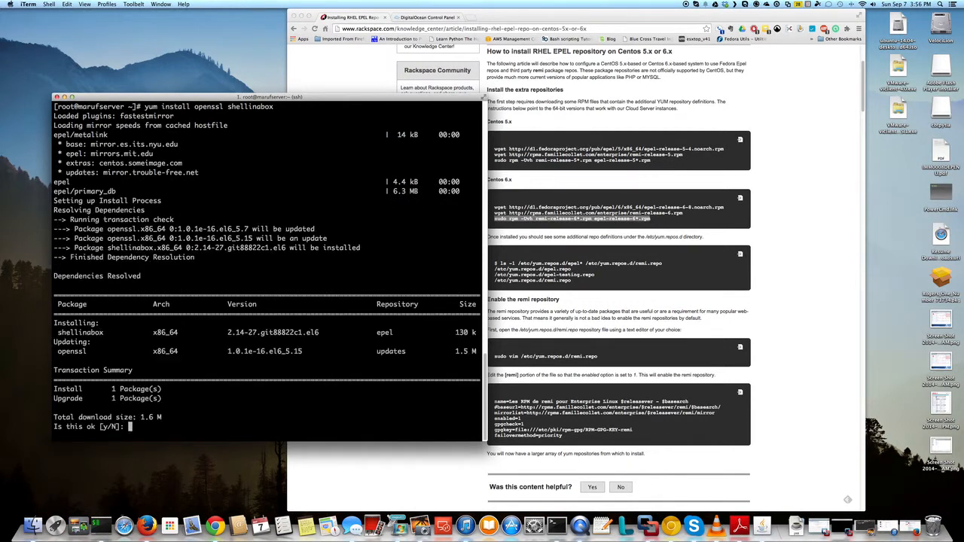
type("y")
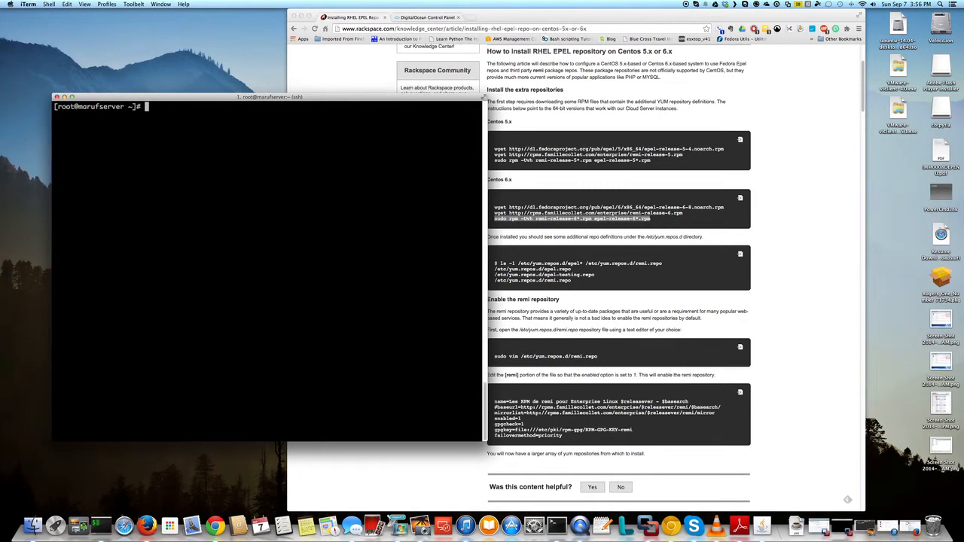
Edit /etc/sysconfig/shellinaboxd in vi so OPTS reads -s /:SSH:127.0.0.1 and save with :wq!
type("vi /etc/")
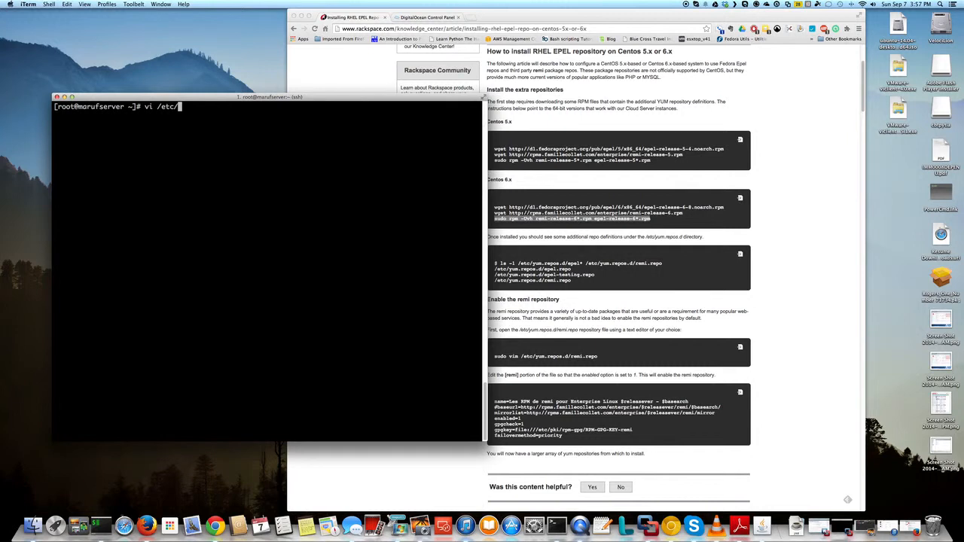
type("sys")
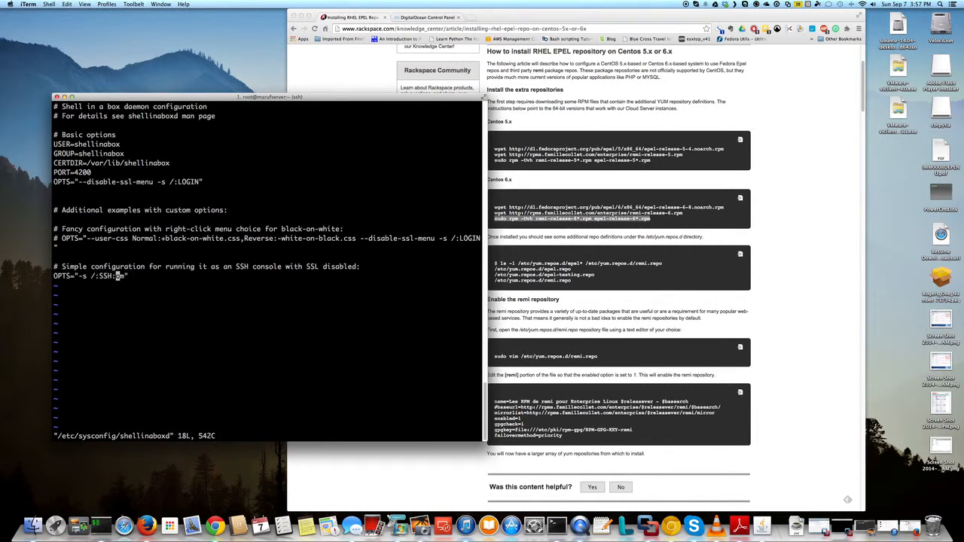
key("i")
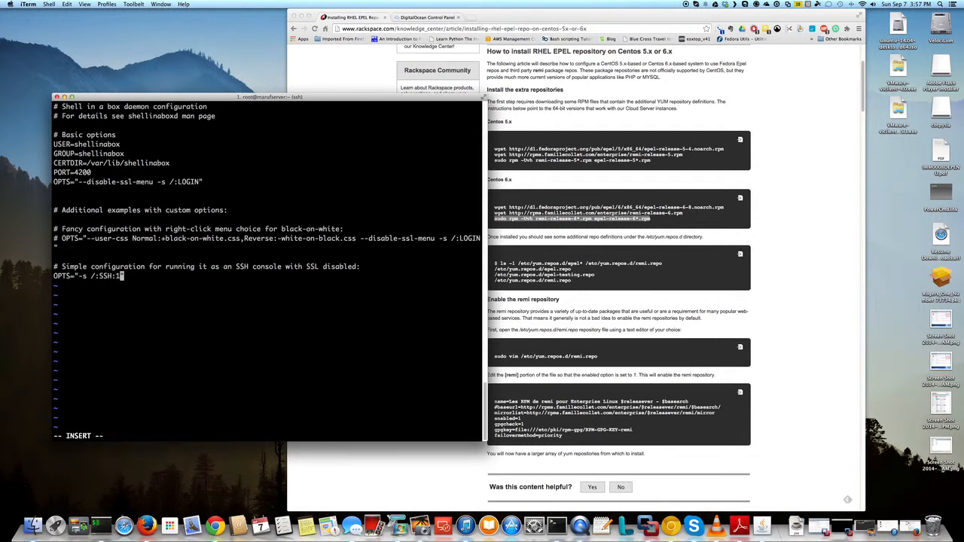
type("27")
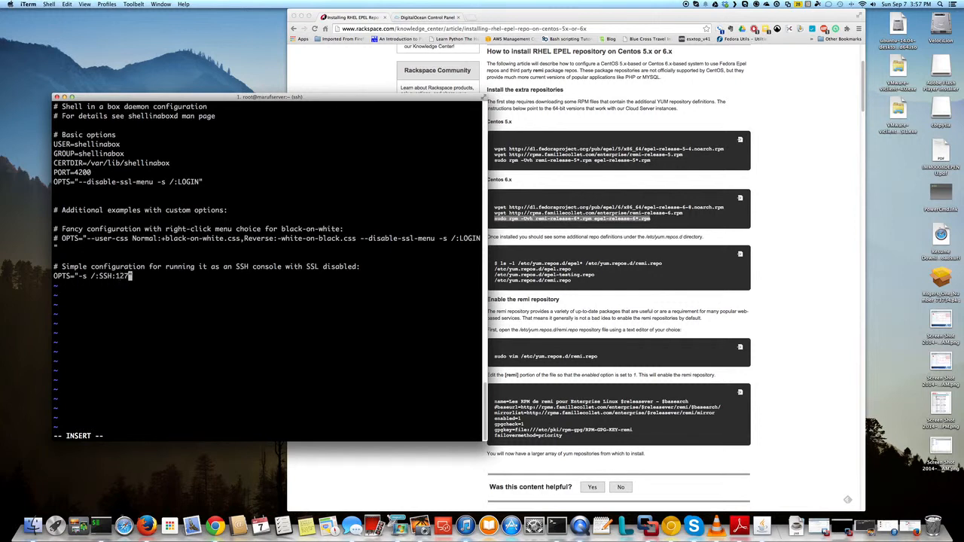
type(".0.0.1\"")
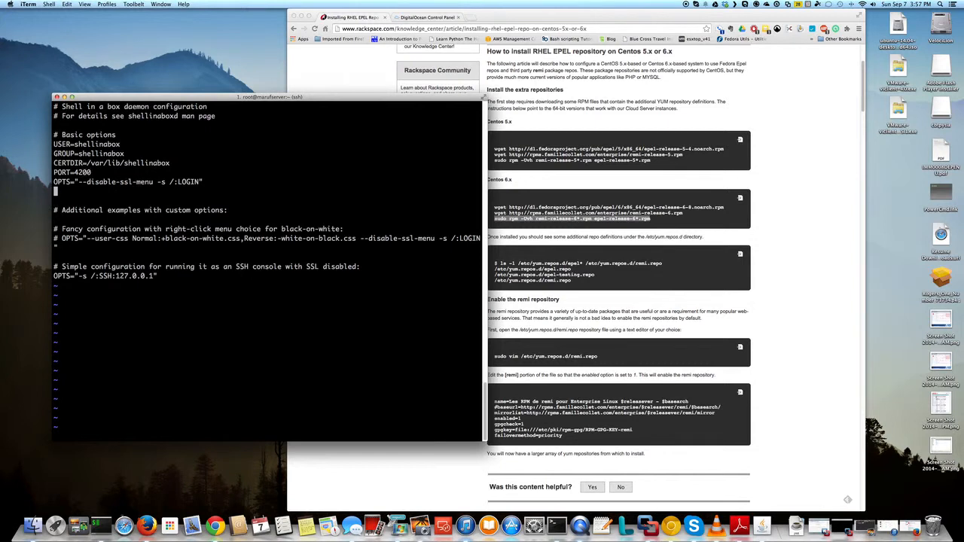
type(":wq!")
type("service shellinaboxd")
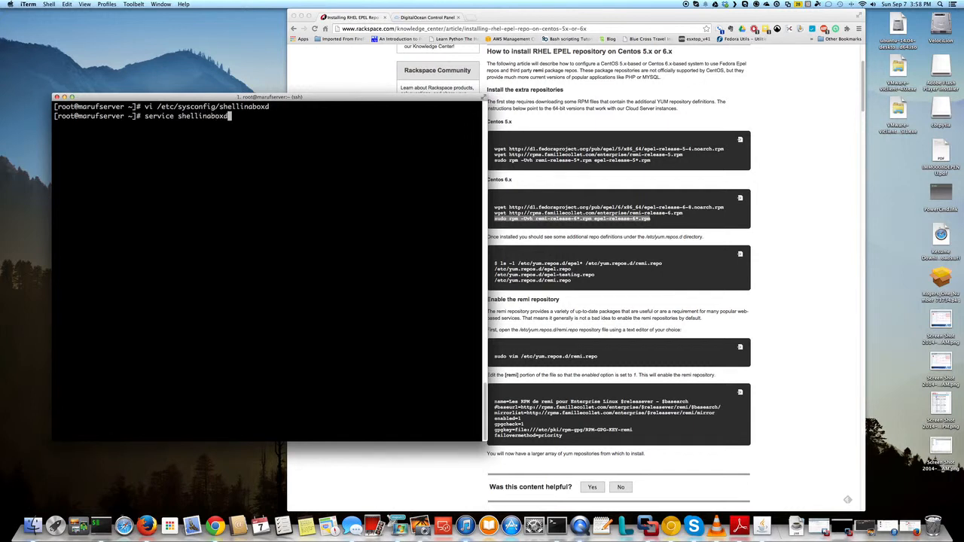
Run 'service shellinaboxd start' at the root prompt.
type("s")
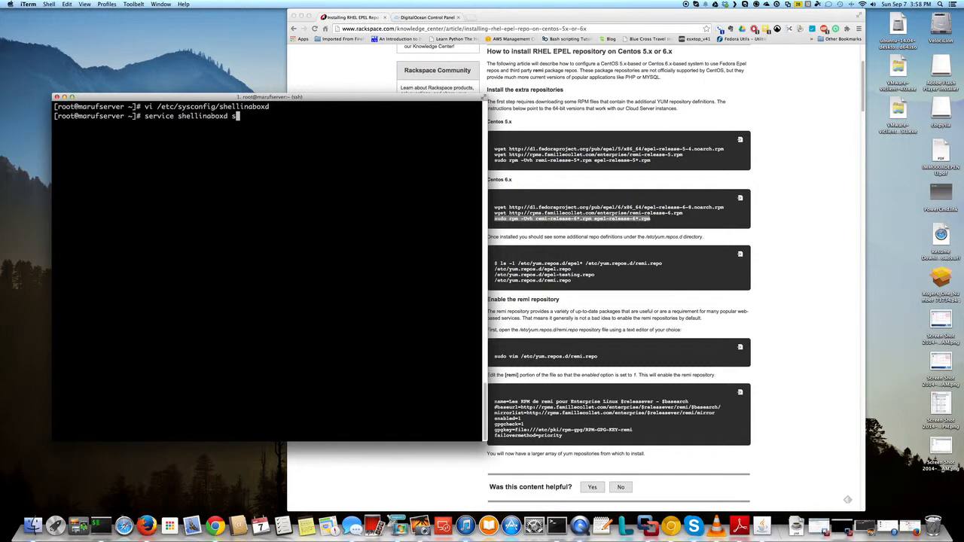
key("Return")
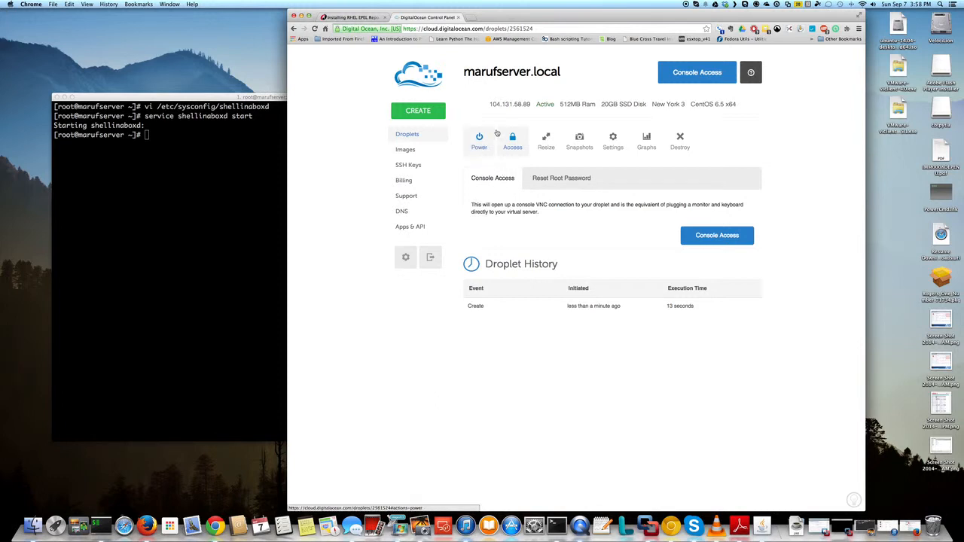
double_click(510, 104)
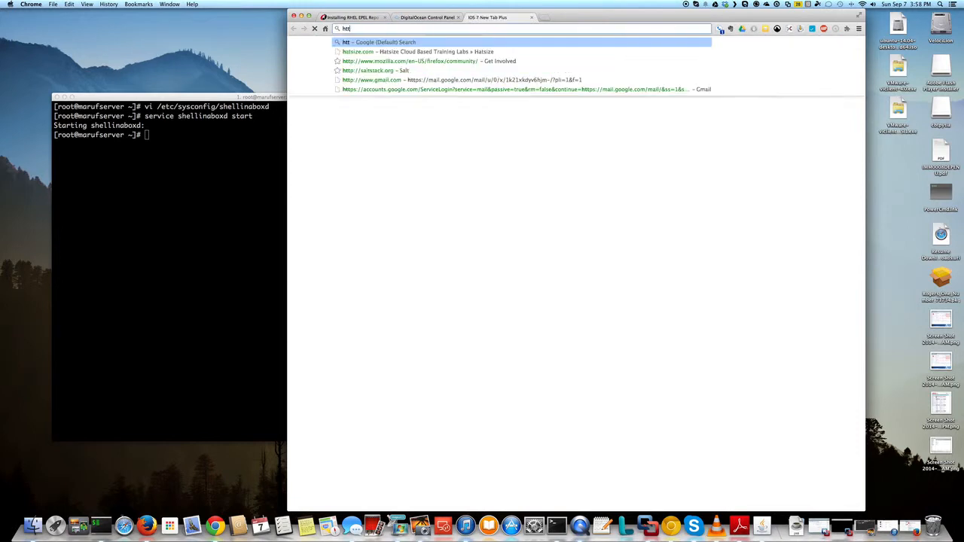
type("https://104.131.58.89")
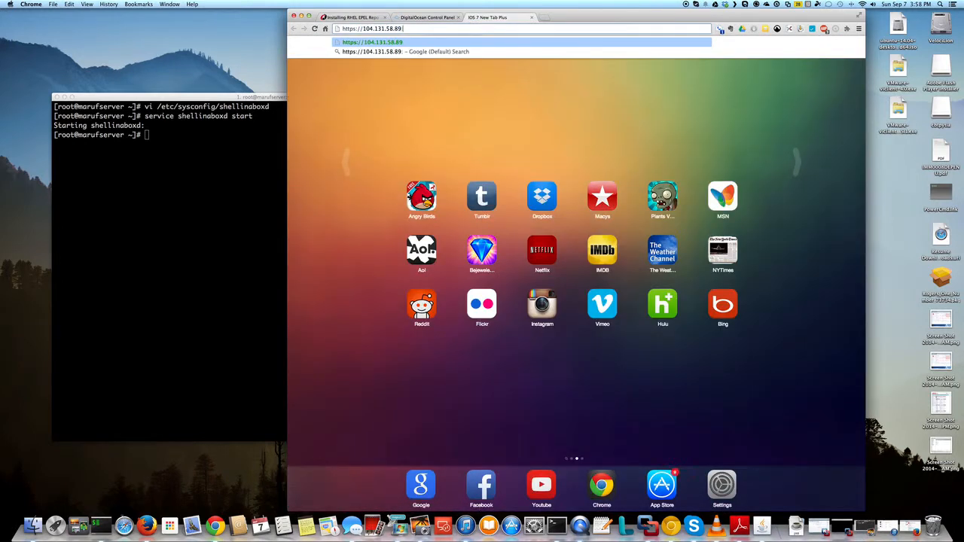
type(":4200")
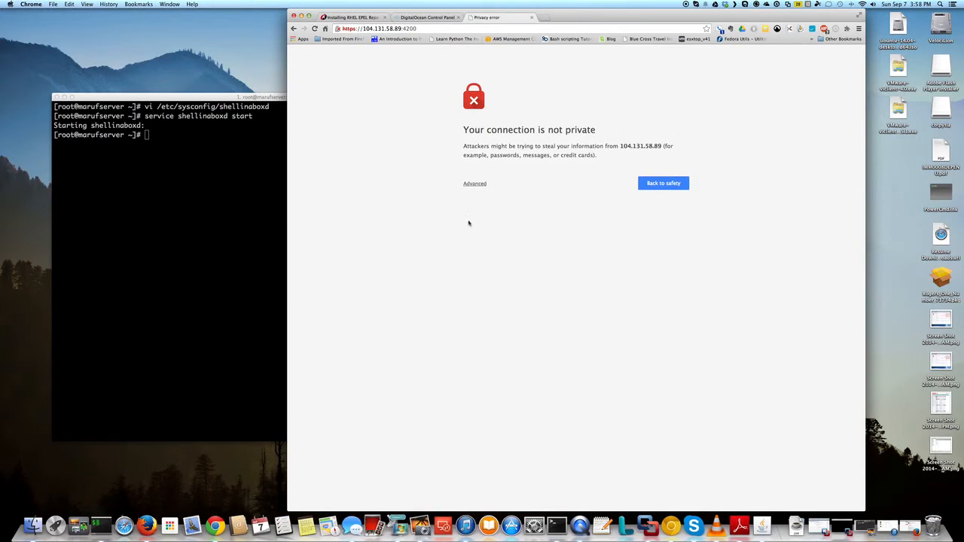
mouse_move(482, 187)
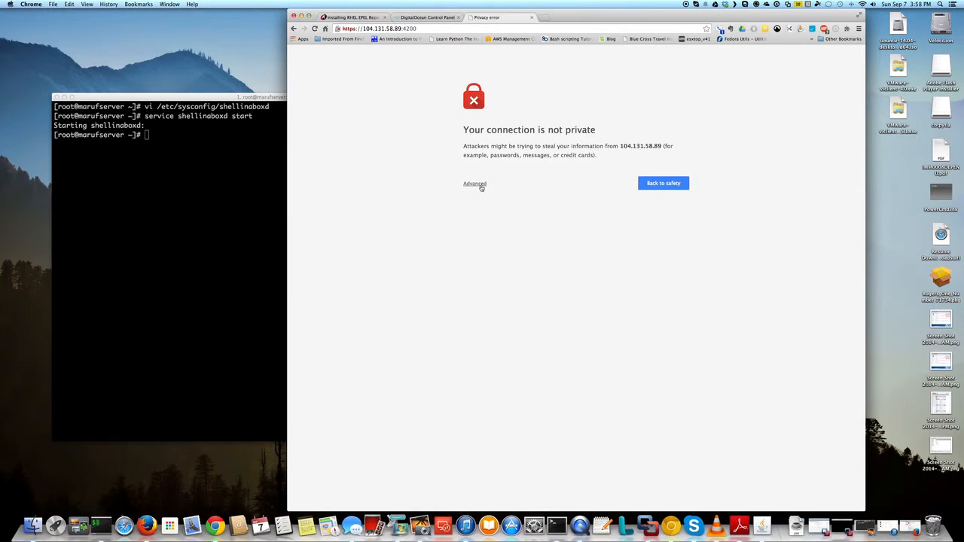
Choose Advanced and 'Proceed to 104.131.58.89 (unsafe)' on the certificate warning.
left_click(474, 183)
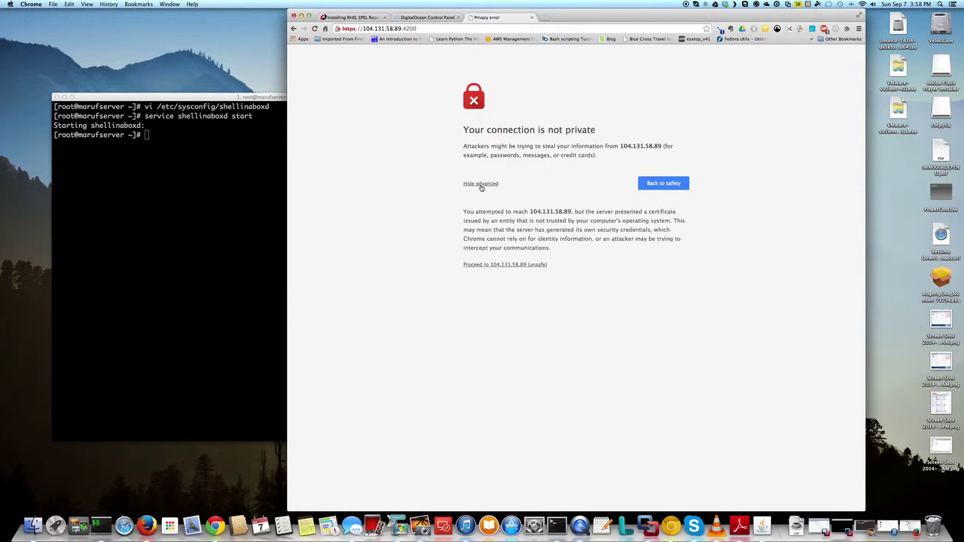
left_click(505, 265)
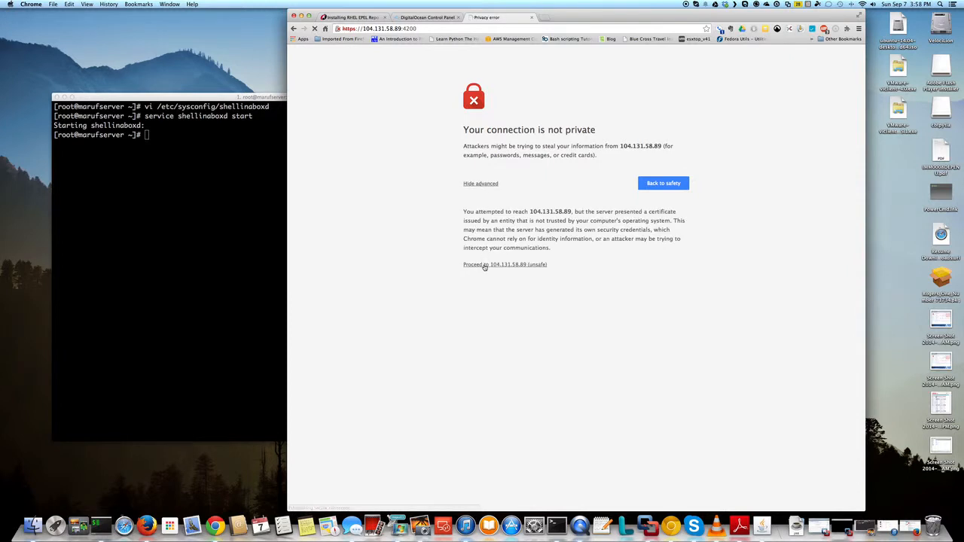
left_click(485, 265)
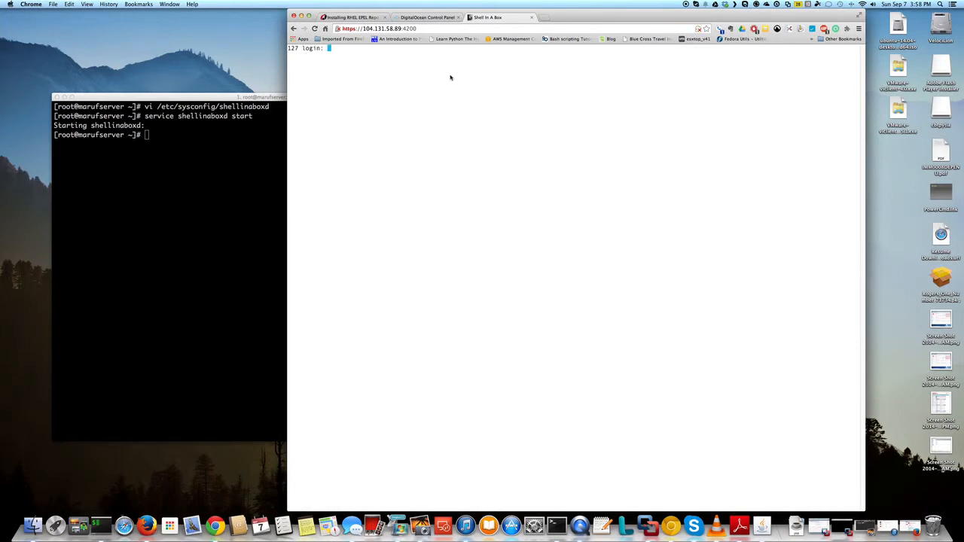
Log in as root in the browser terminal, then run ifconfig and top.
type("root")
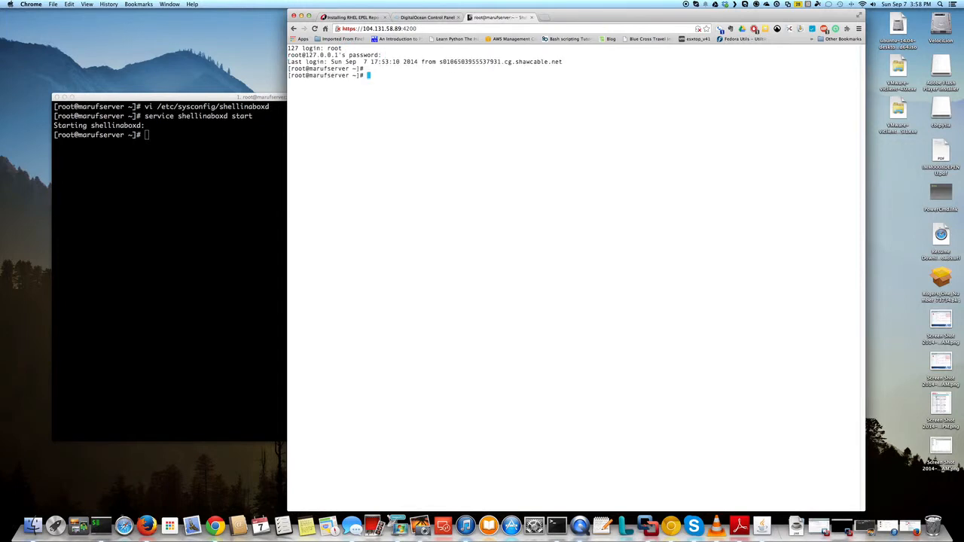
type("ifconfig")
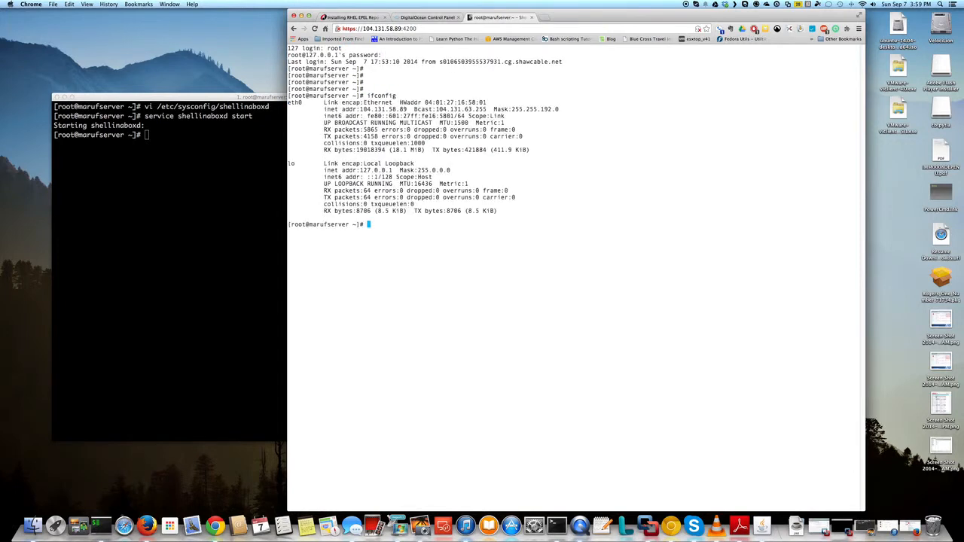
type("top")
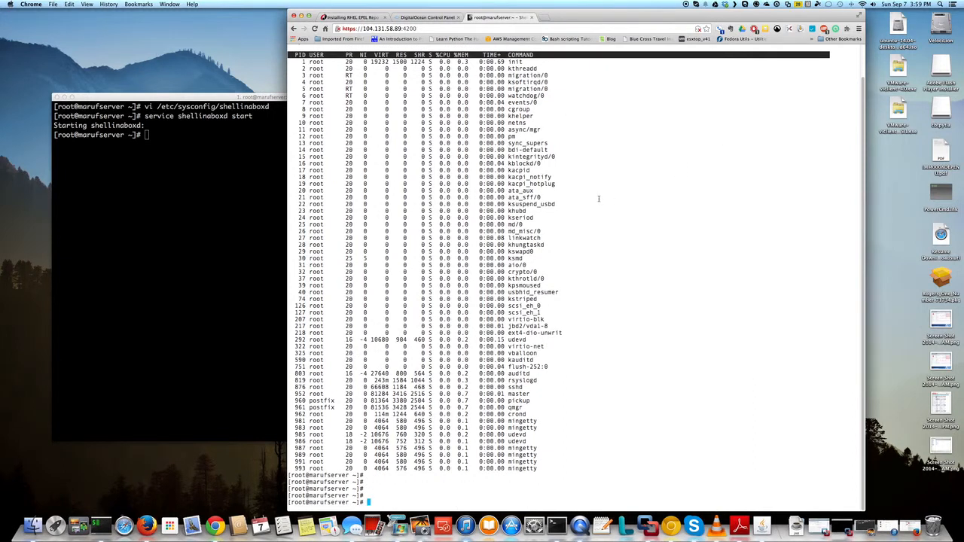
Copy 'cat /etc/redhat-release' in iTerm and choose 'Paste from browser' in the terminal's context menu.
right_click(599, 199)
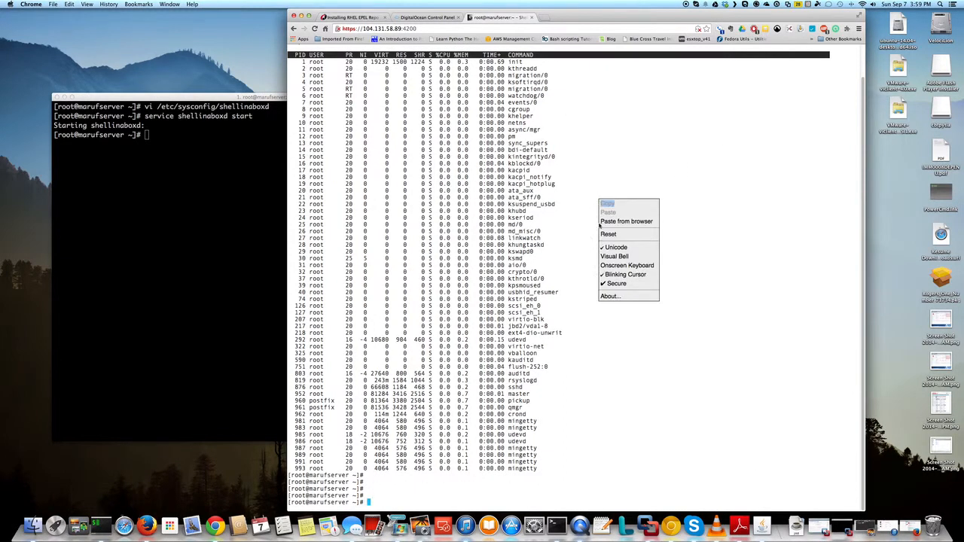
mouse_move(627, 220)
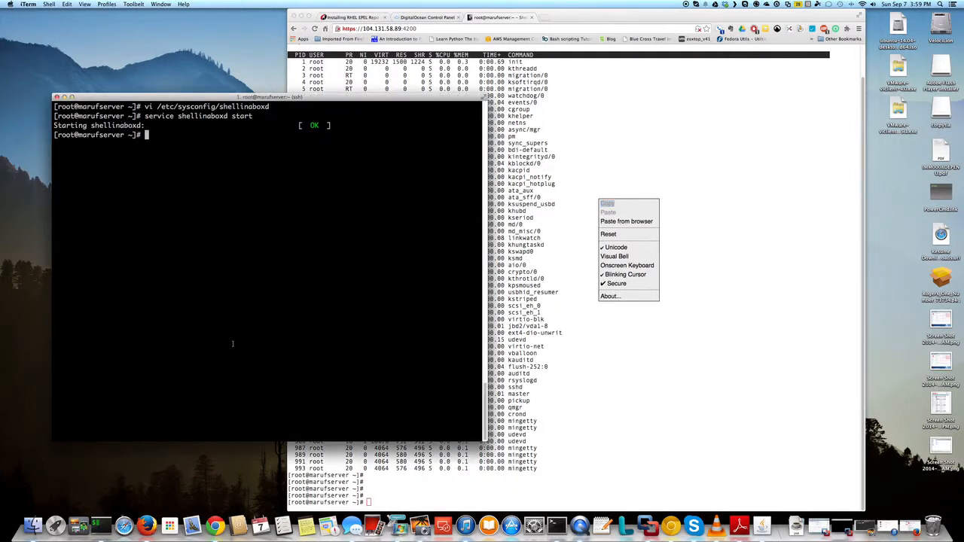
type("cat")
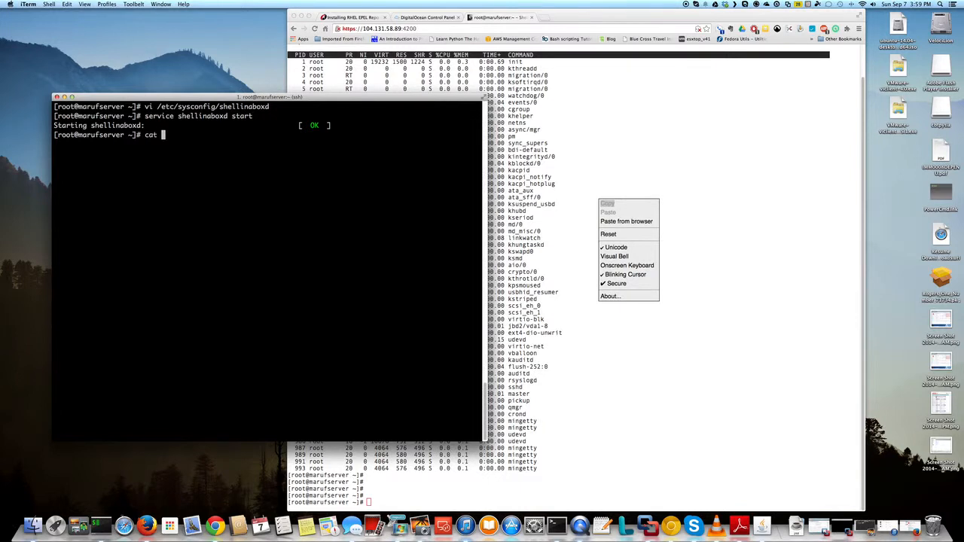
type("/etc/redhat-release")
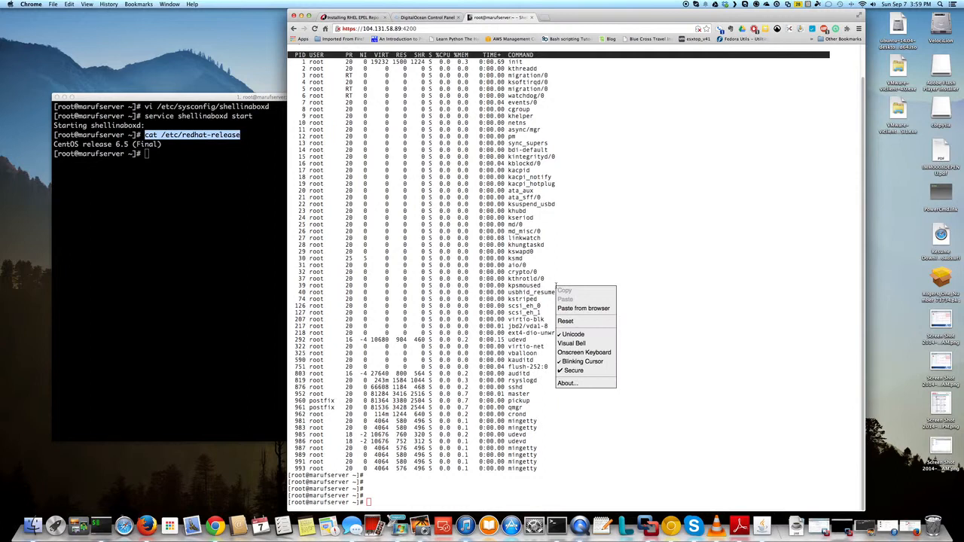
left_click(575, 307)
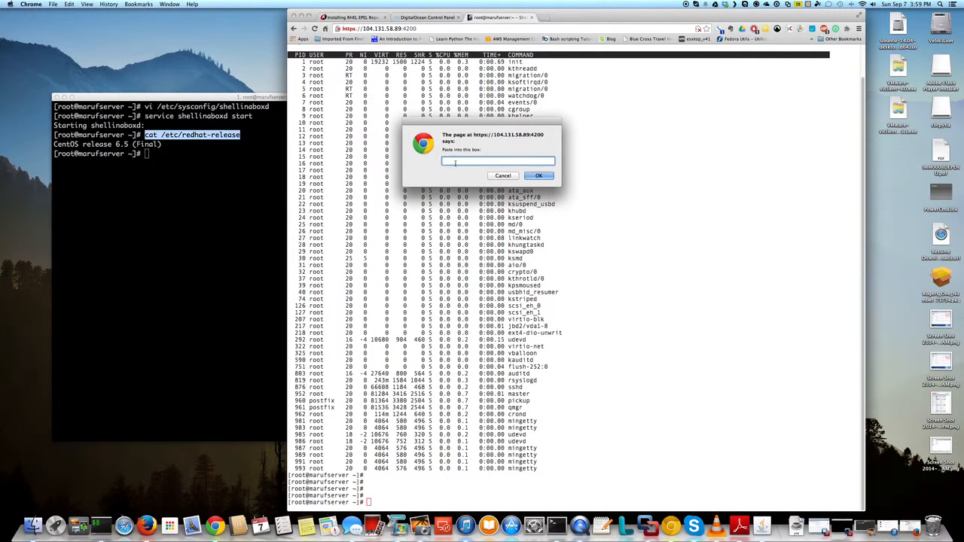
Paste and run 'cat /etc/redhat-release', printing CentOS release 6.5 (Final).
type("cat /etc/redhat-release")
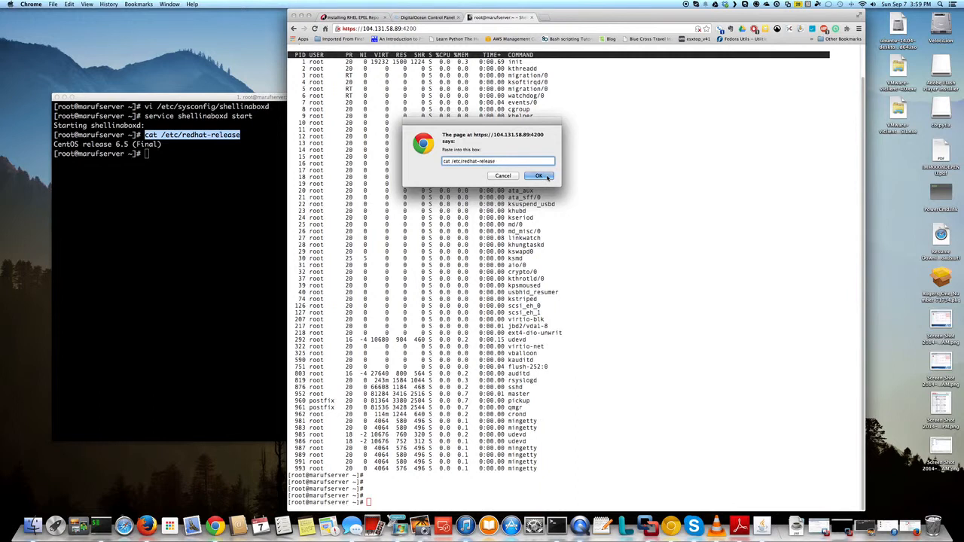
left_click(540, 174)
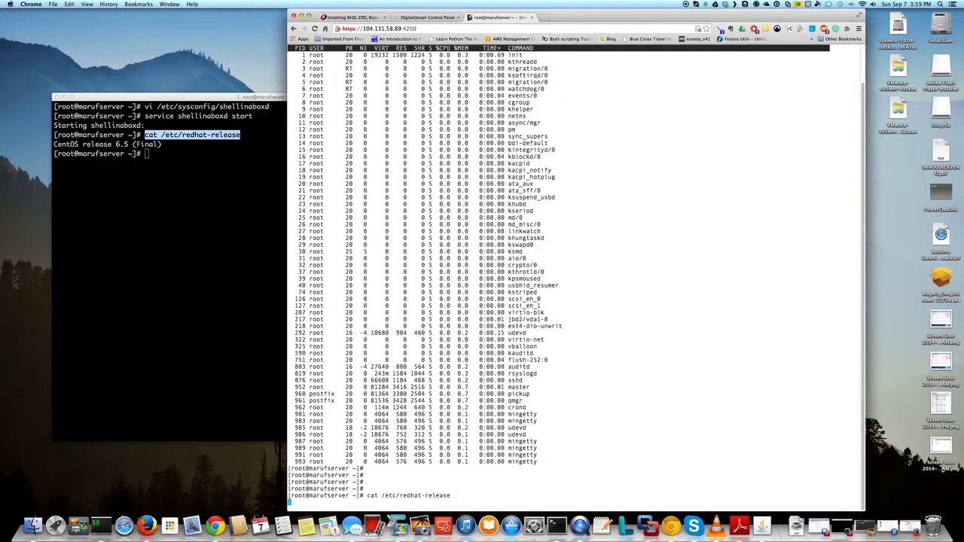
key("Return")
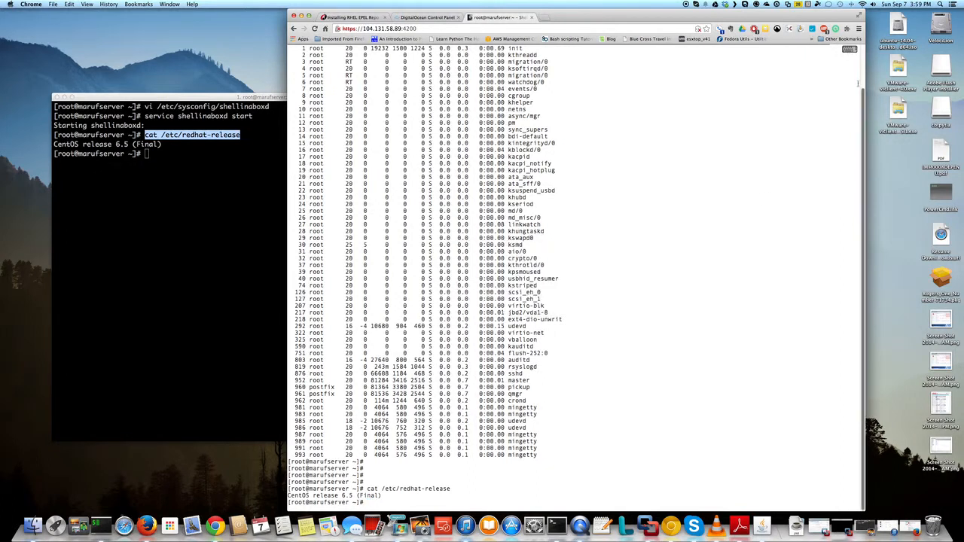
right_click(588, 334)
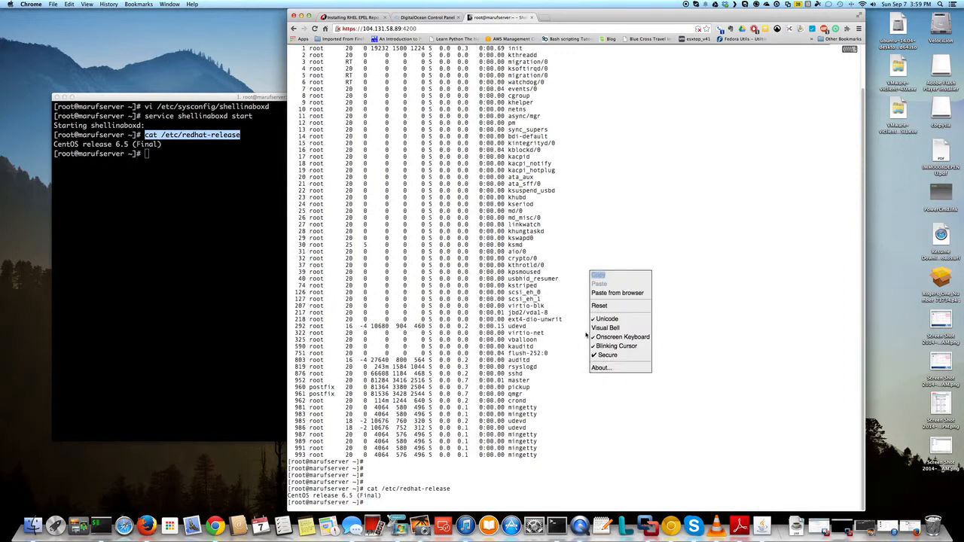
mouse_move(601, 368)
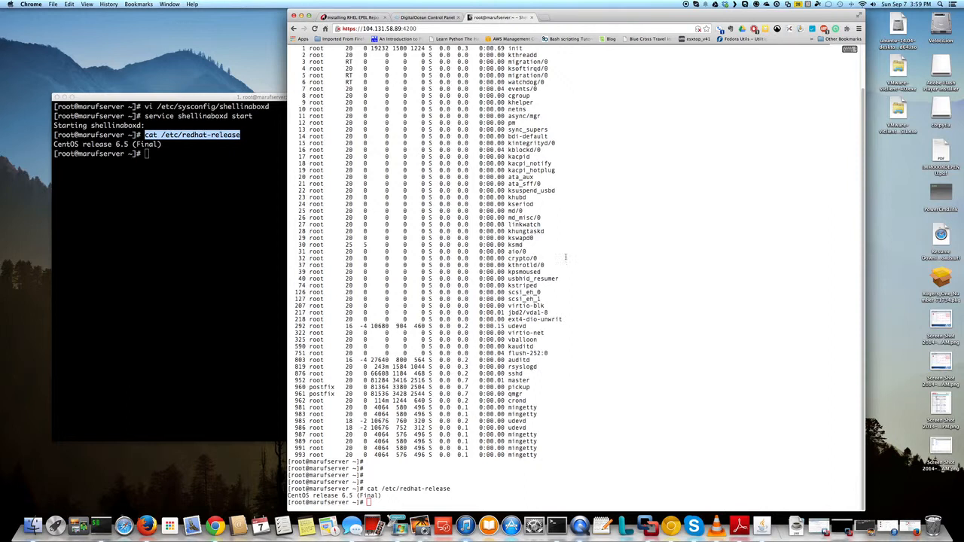
right_click(566, 256)
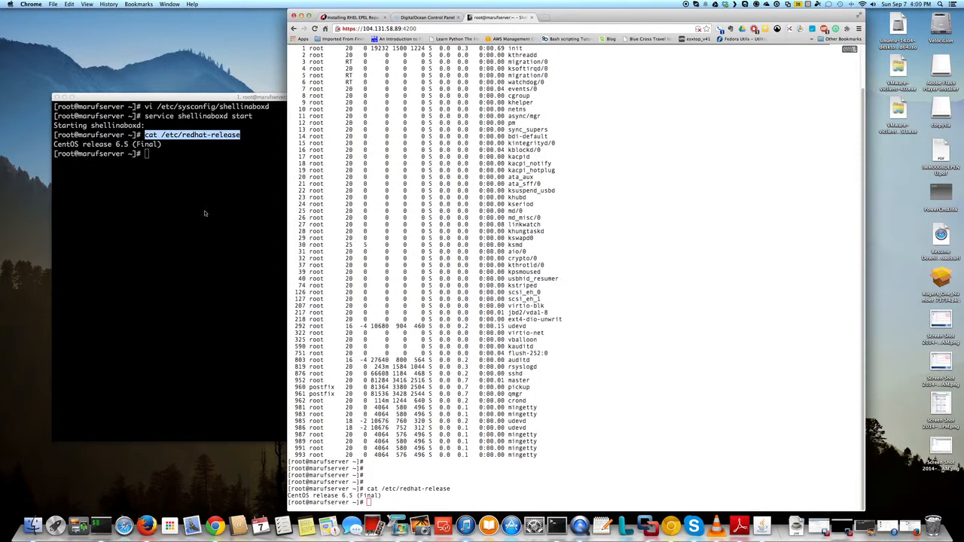
type("shellinboxd -h")
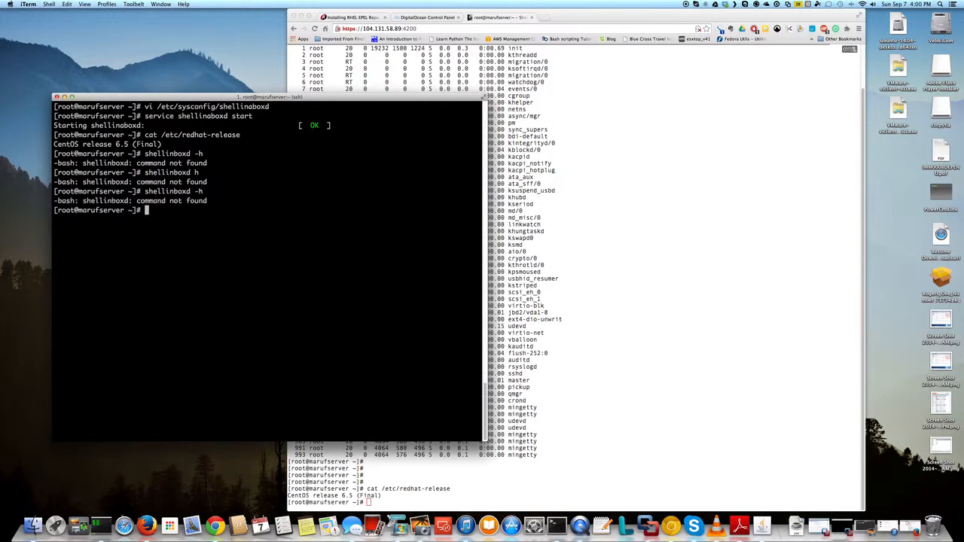
Attempt man shellinabox, then display shellinaboxd --help and scroll through its option list.
type("man shellinaboxd")
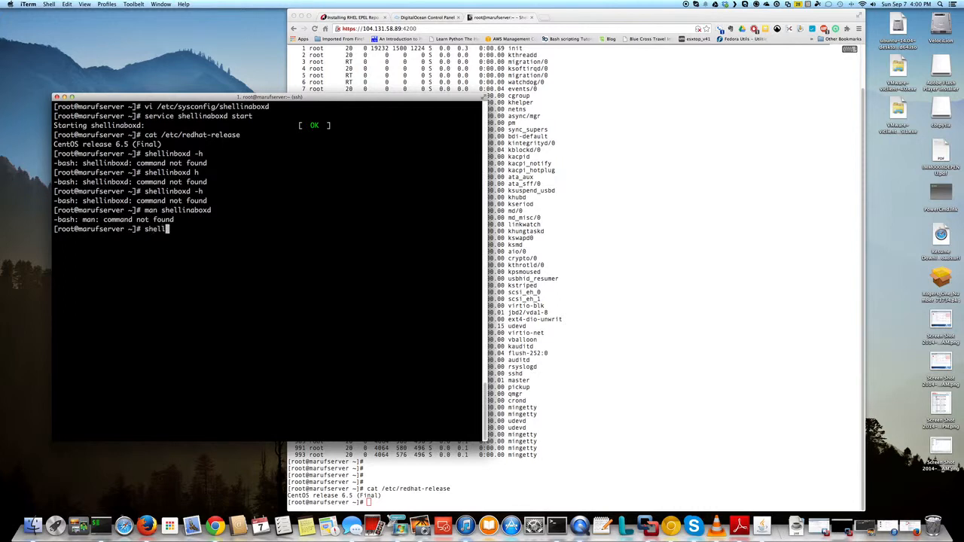
key("Return")
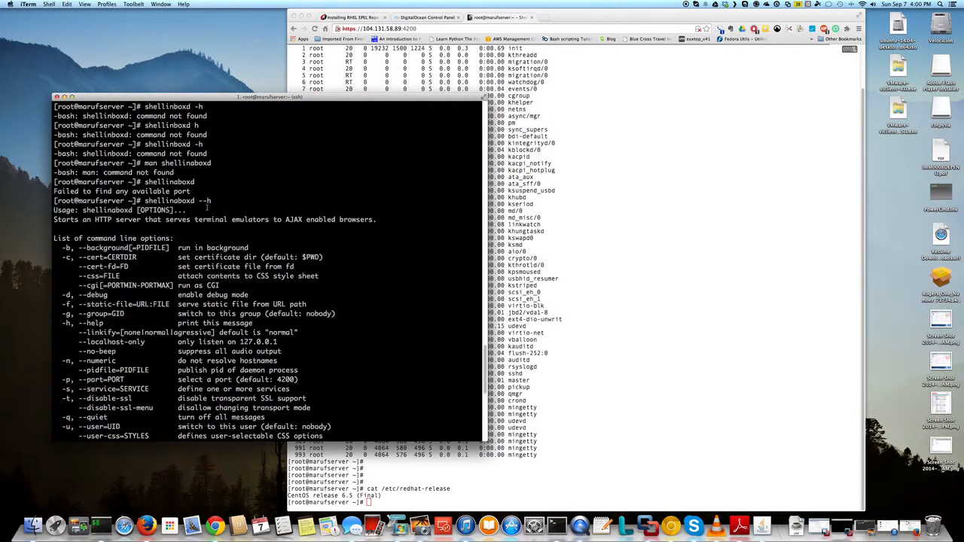
scroll("down", 3)
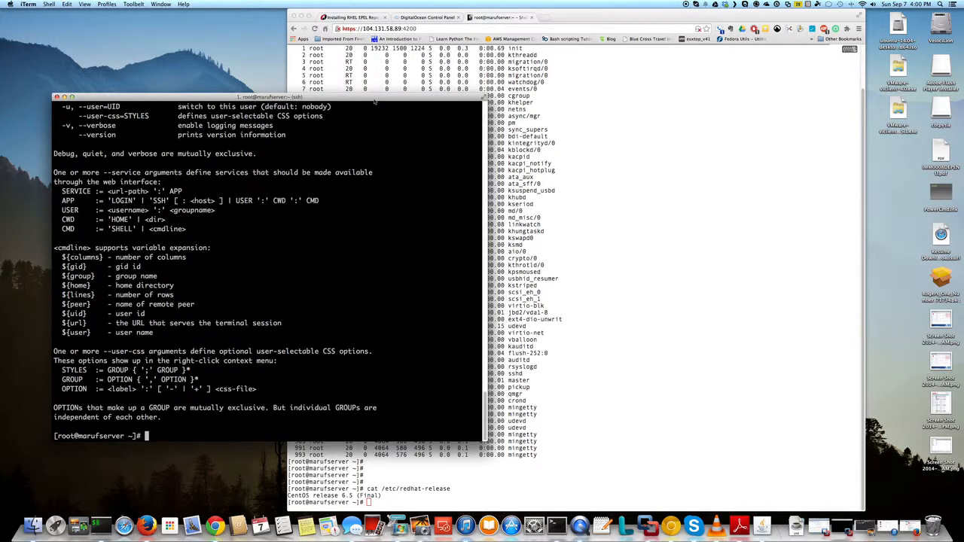
left_click_drag(241, 96, 241, 104)
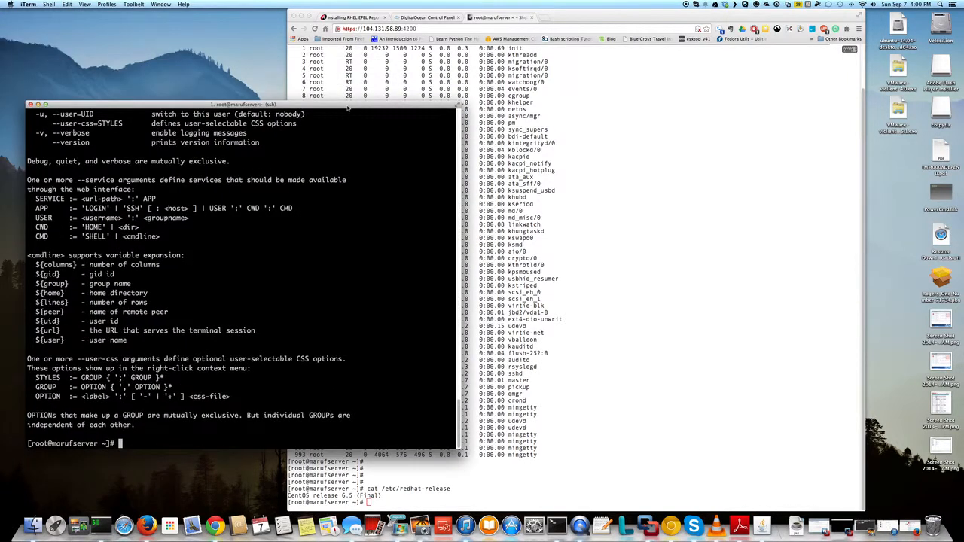